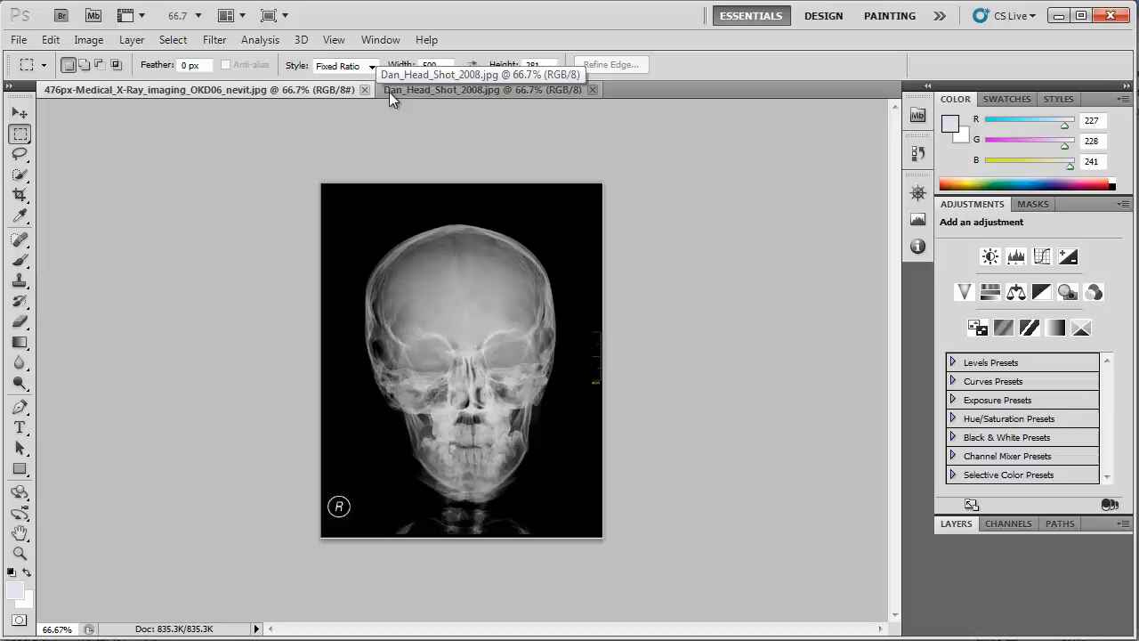
Step: Show the Dan_Head_Shot_2008.jpg portrait and bring up the Image > Adjustments list
click(480, 89)
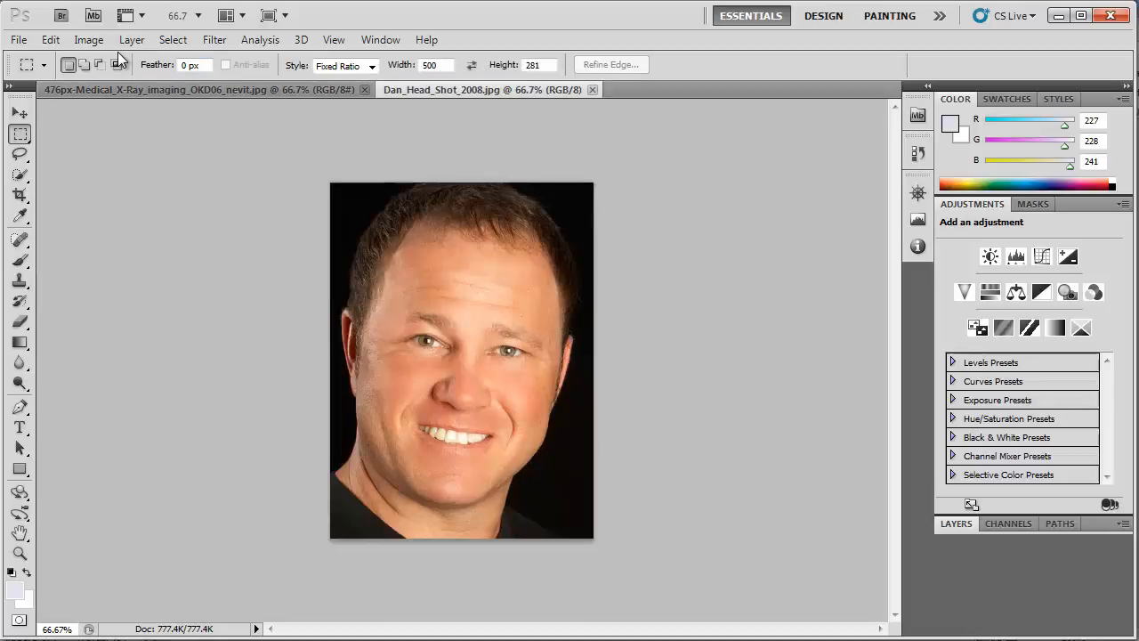
click(89, 39)
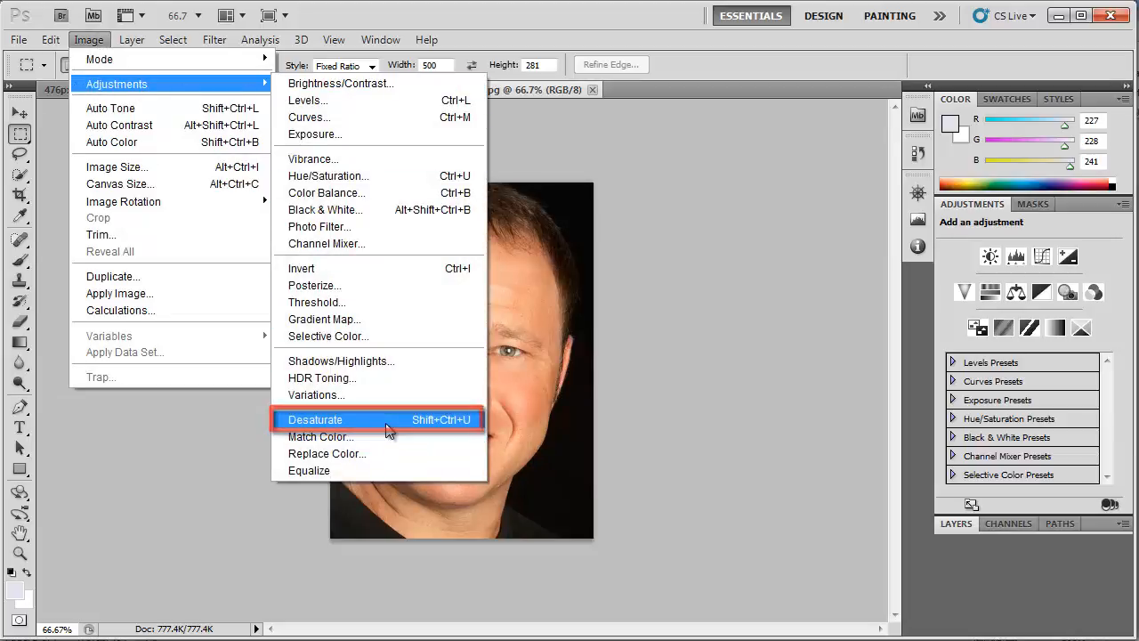
Step: Desaturate the portrait, then copy the x-ray skull image to paste over it as a layer
click(315, 420)
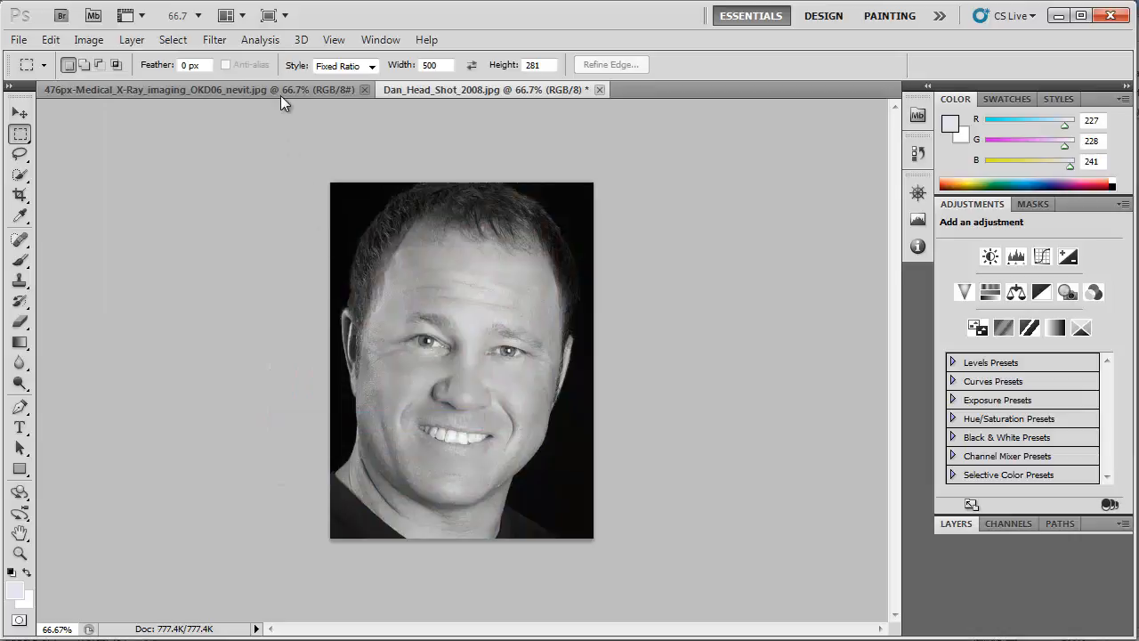
click(160, 88)
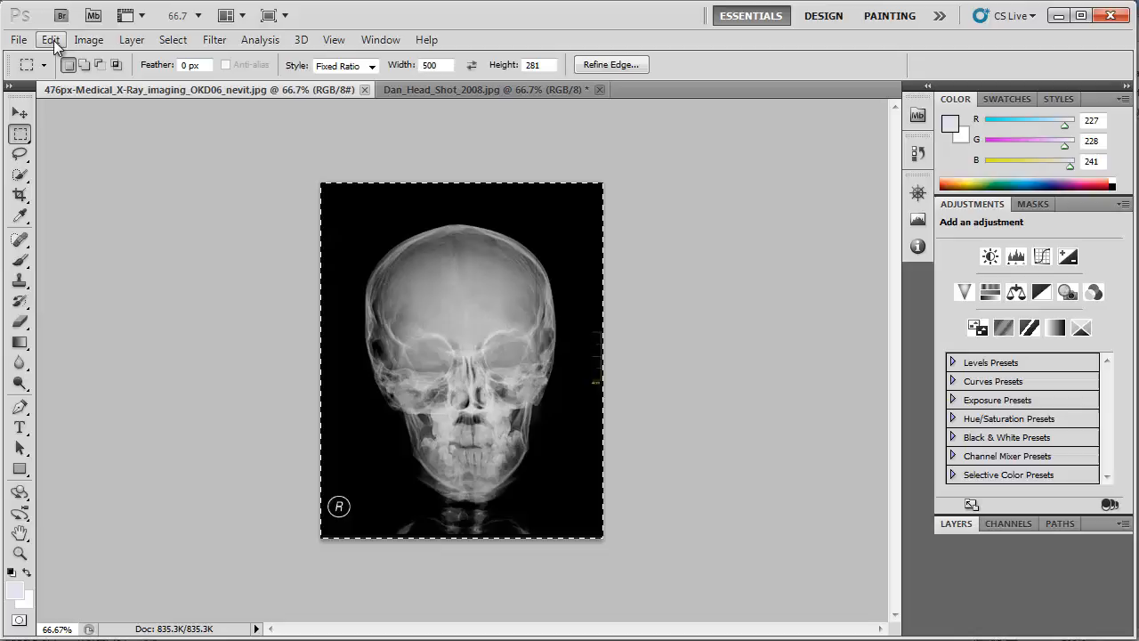
click(50, 39)
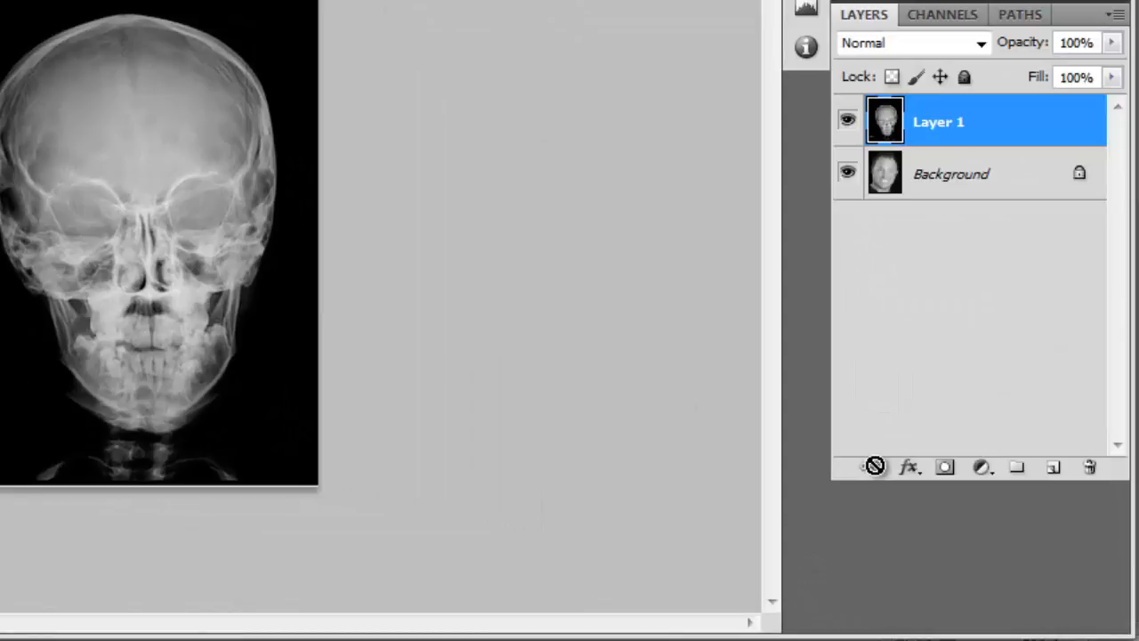
Step: Lower Layer 1's opacity to 38% in Blending Options so the face shows through the skull
right_click(938, 121)
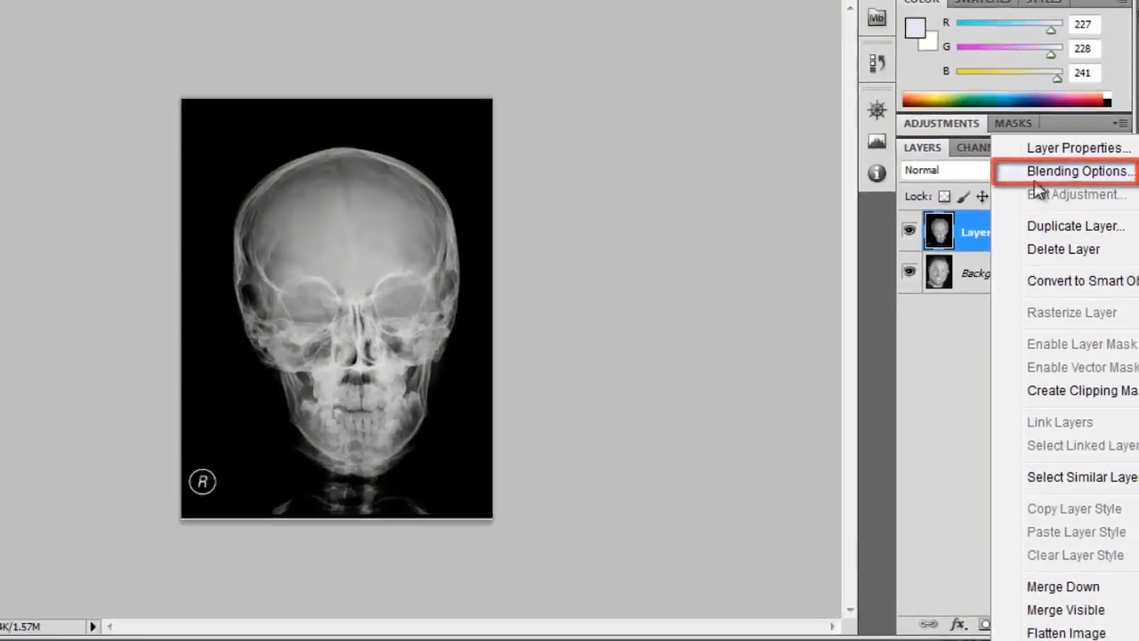
click(1079, 171)
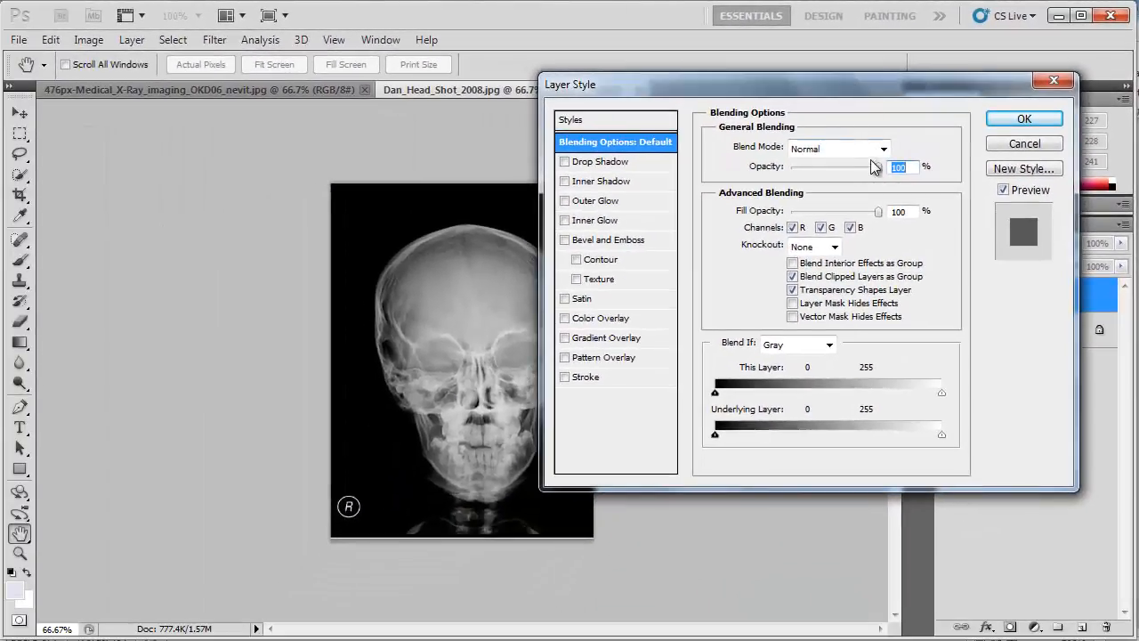
drag(875, 168, 847, 167)
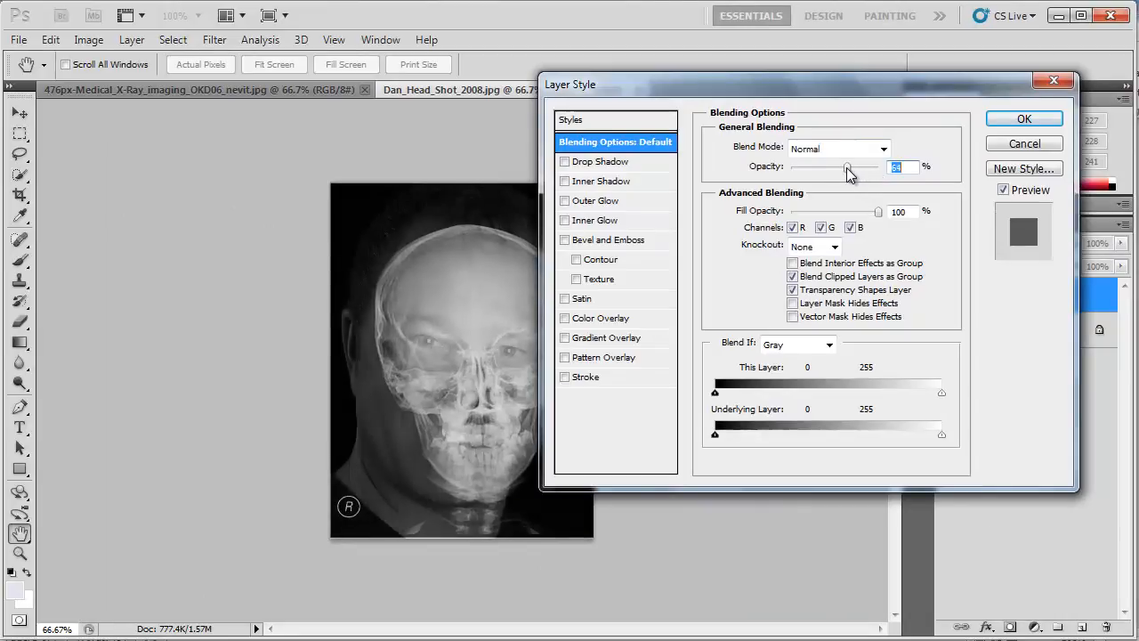
drag(847, 167, 826, 167)
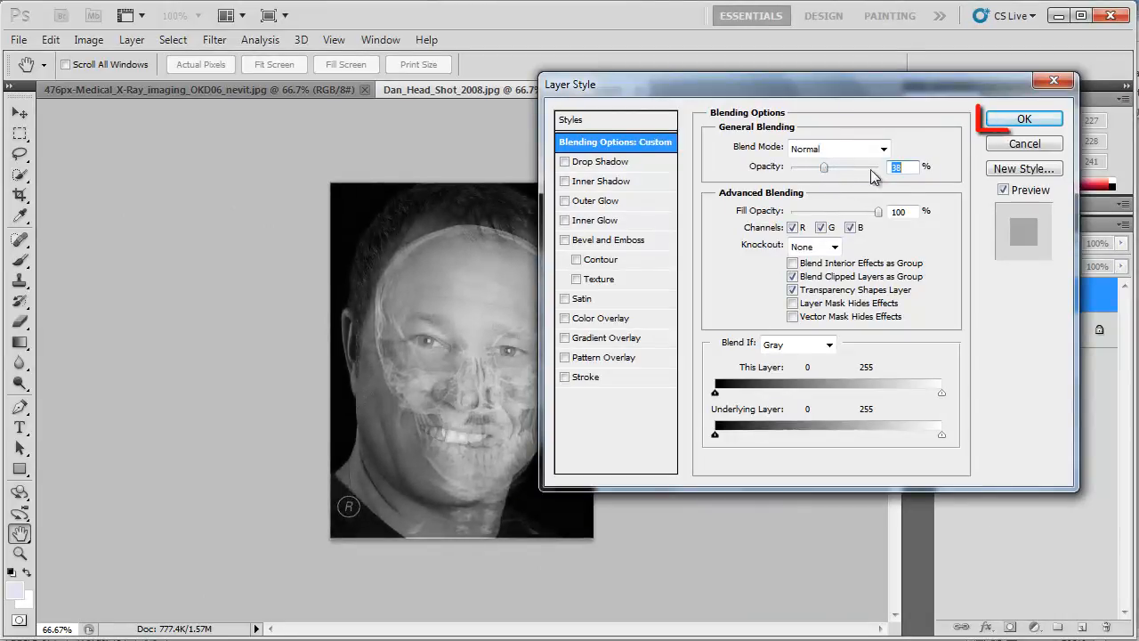
click(1024, 117)
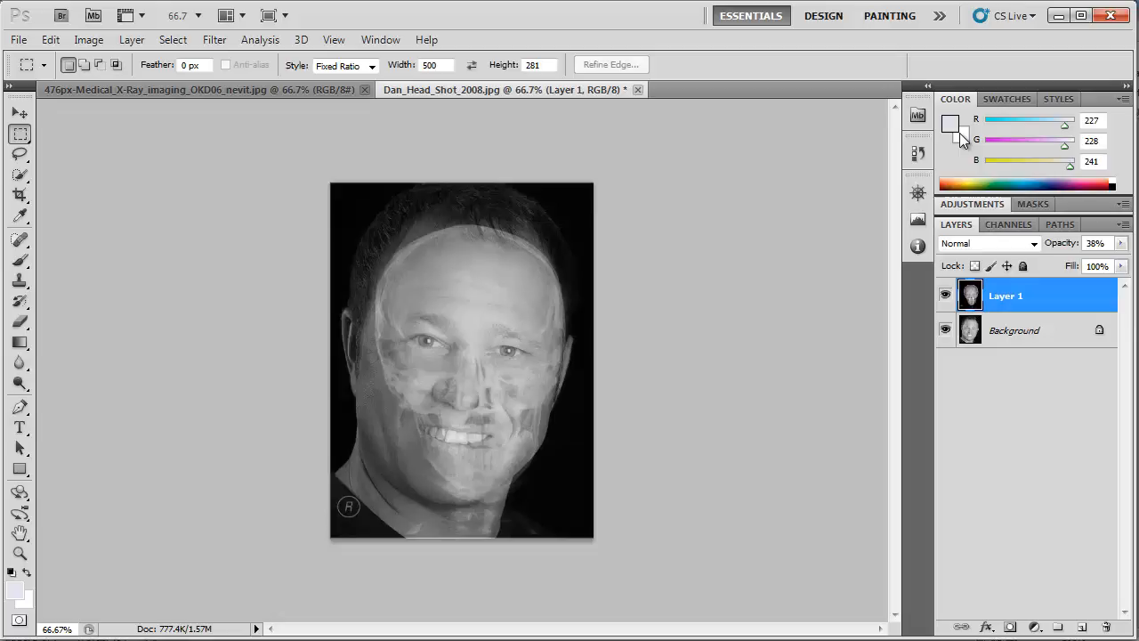
mouse_move(959, 140)
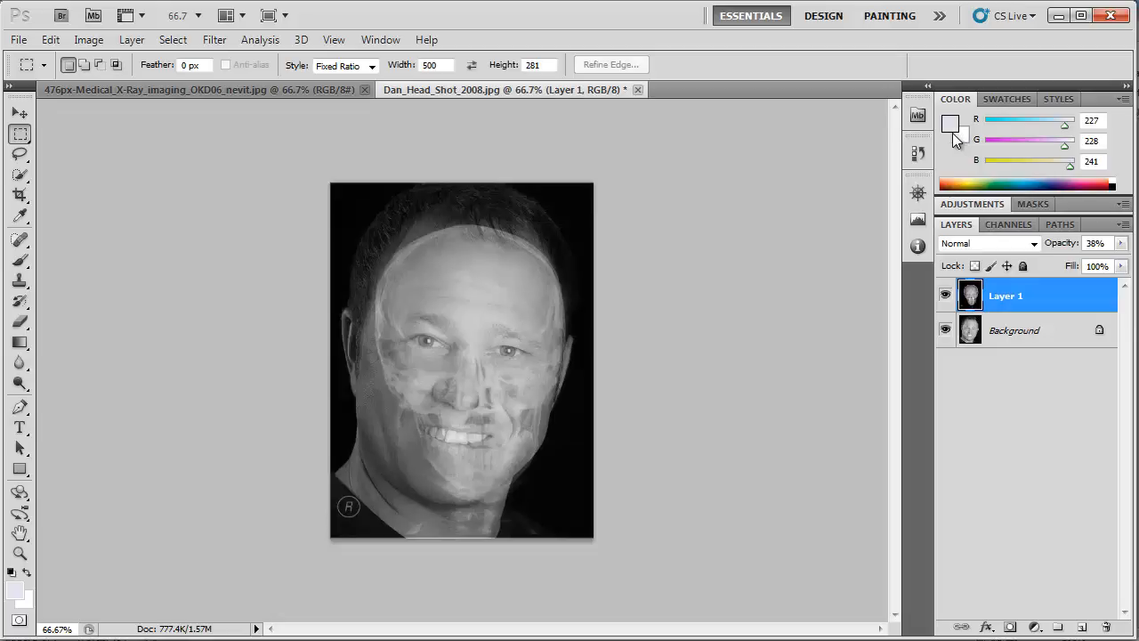
mouse_move(484, 317)
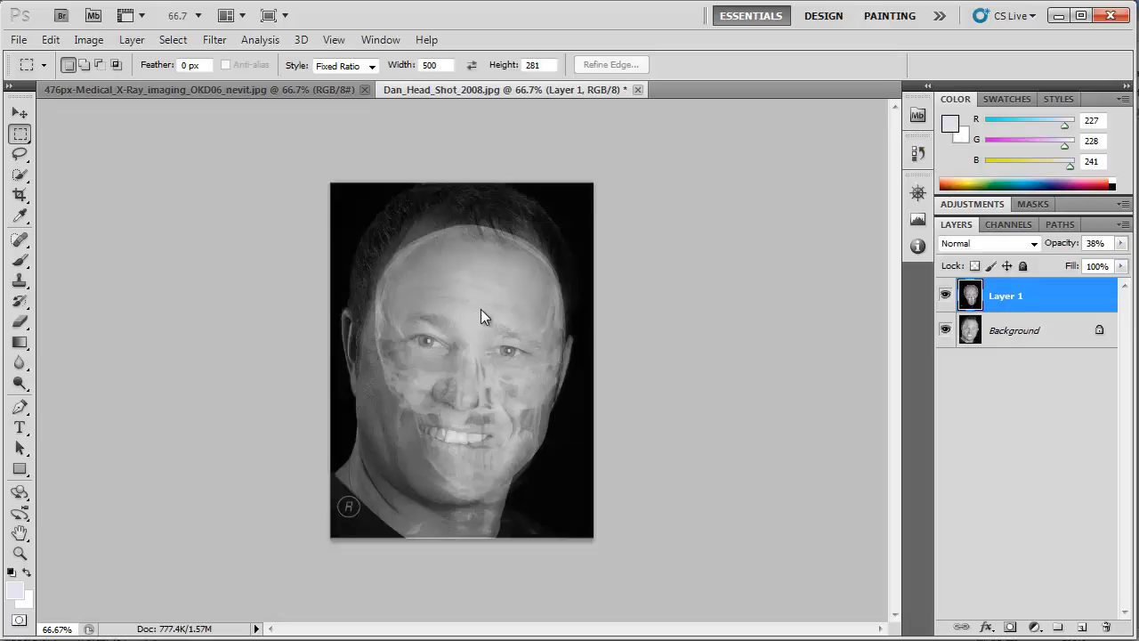
right_click(484, 317)
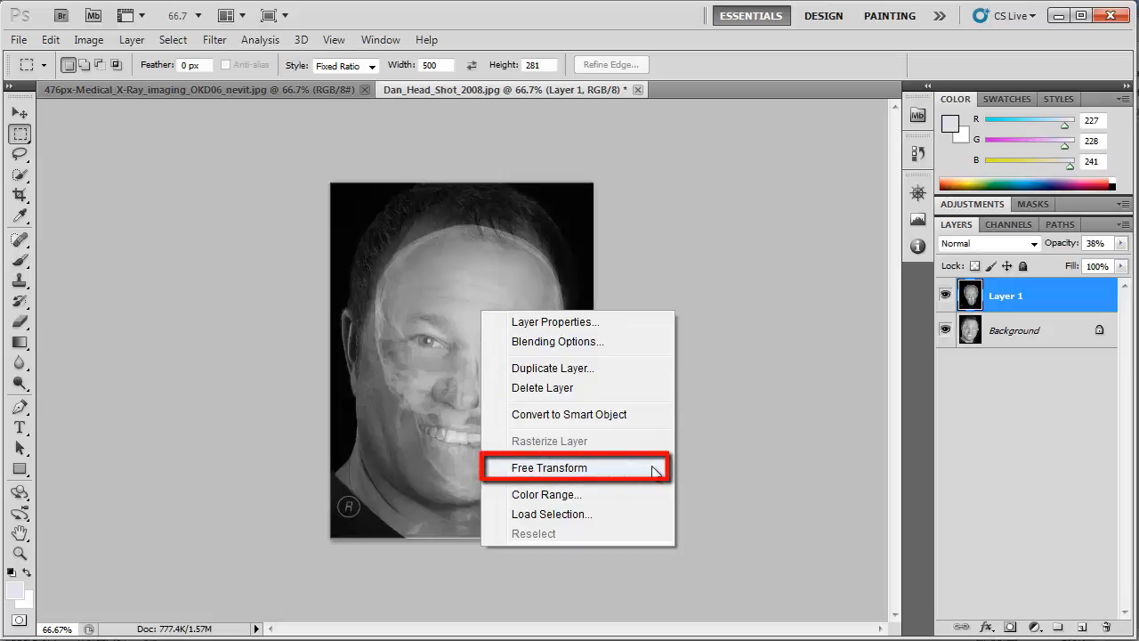
Step: Free Transform the skull layer in Warp mode to fit the face contours and commit it
click(548, 466)
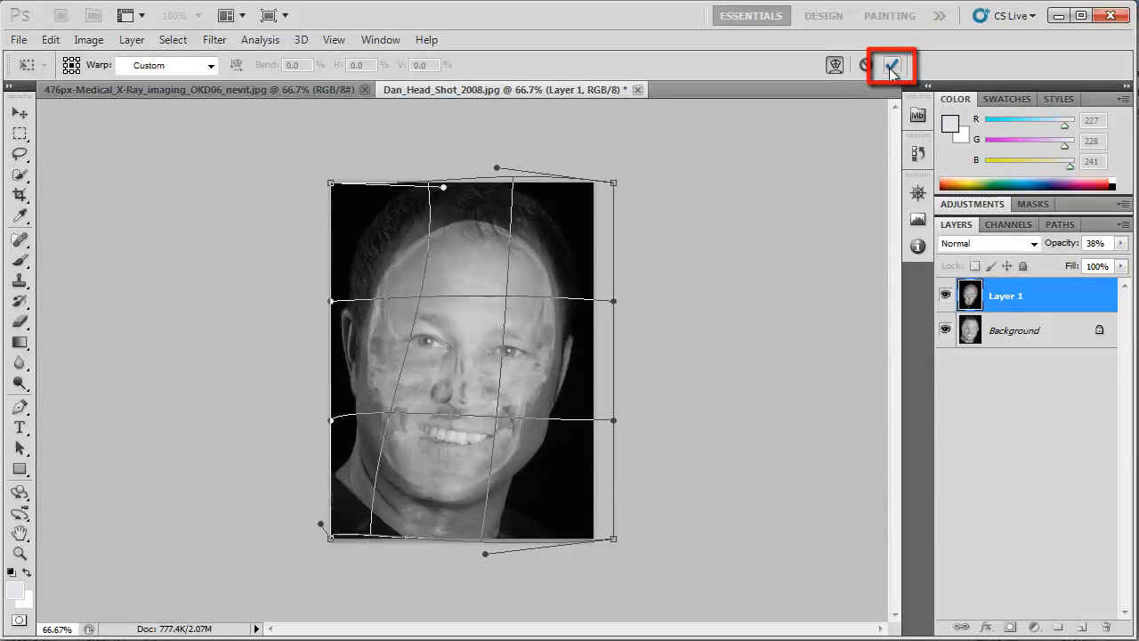
click(890, 64)
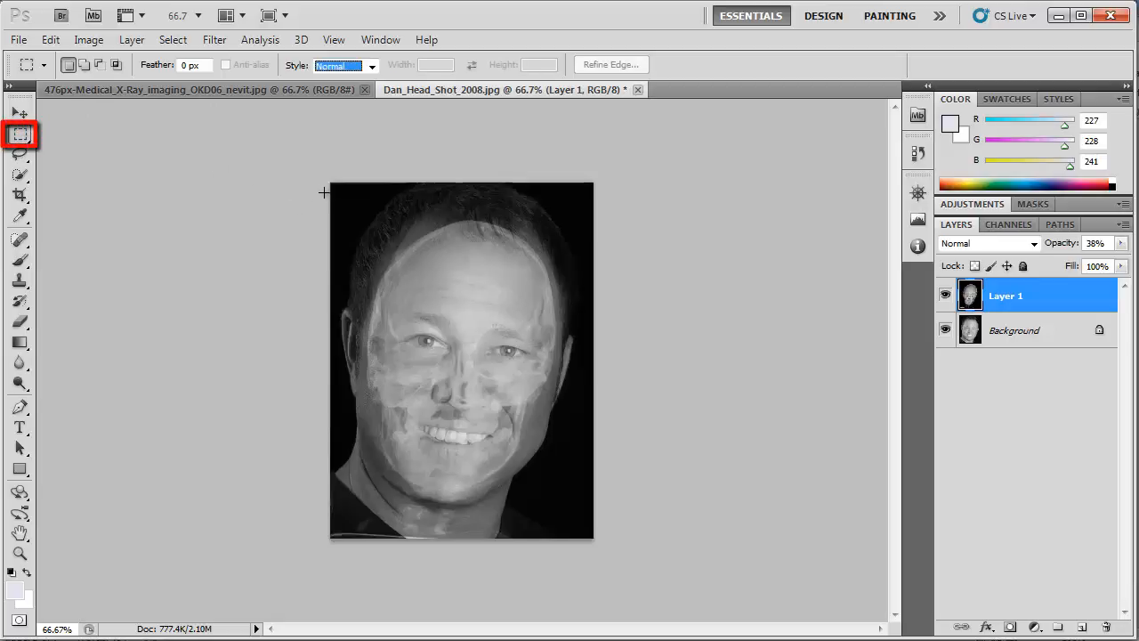
Step: Marquee-select inside the distorted edges and crop the composite to that selection
drag(324, 193, 569, 423)
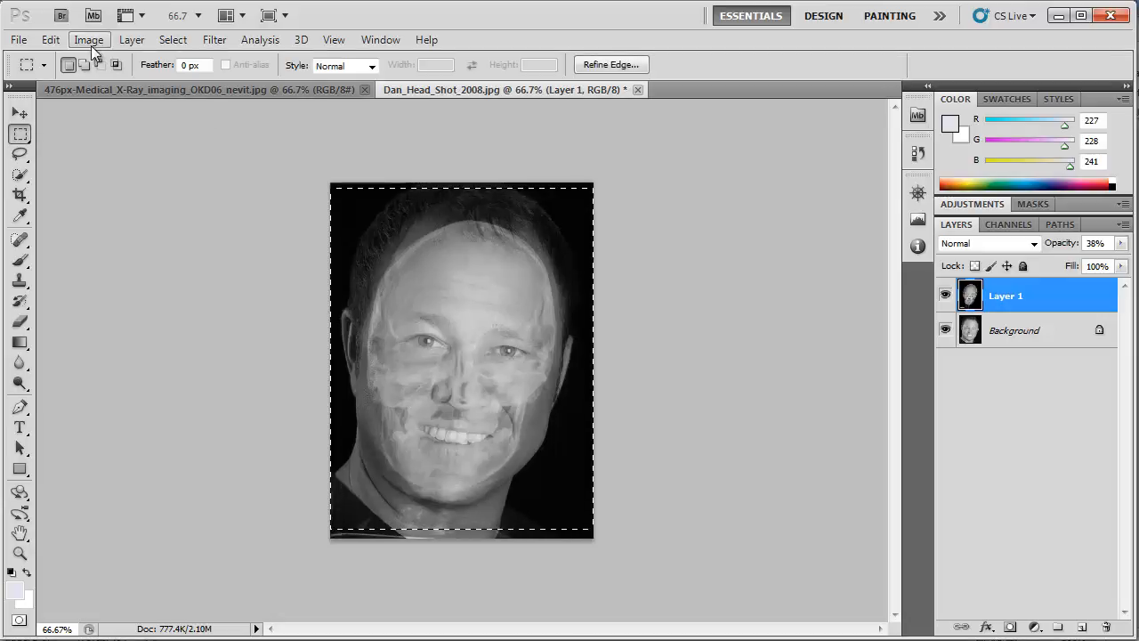
click(89, 40)
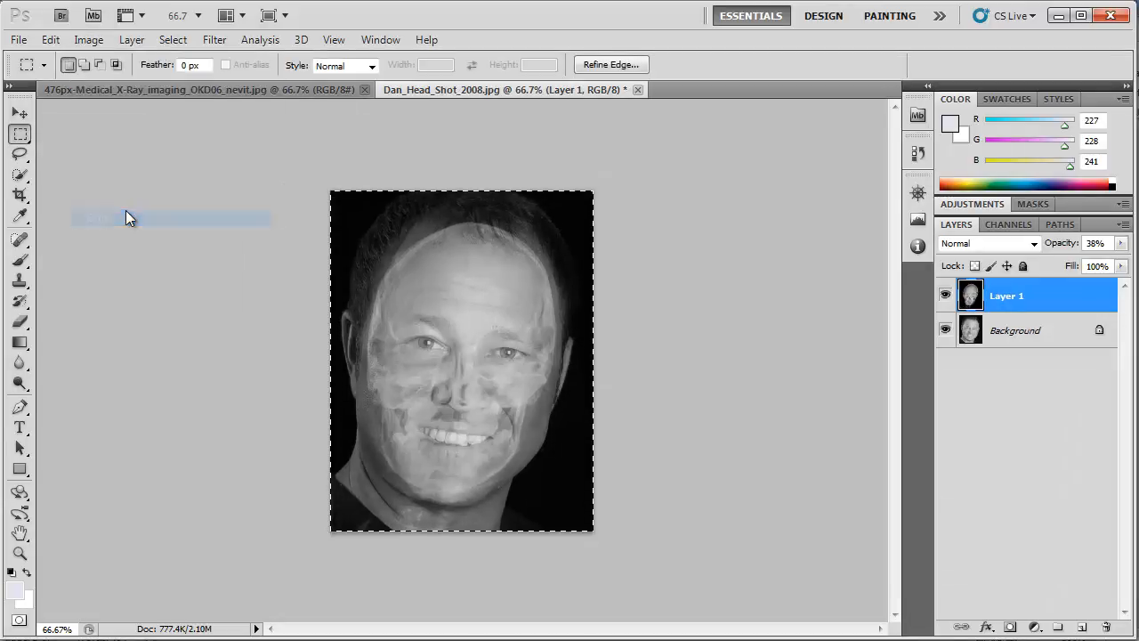